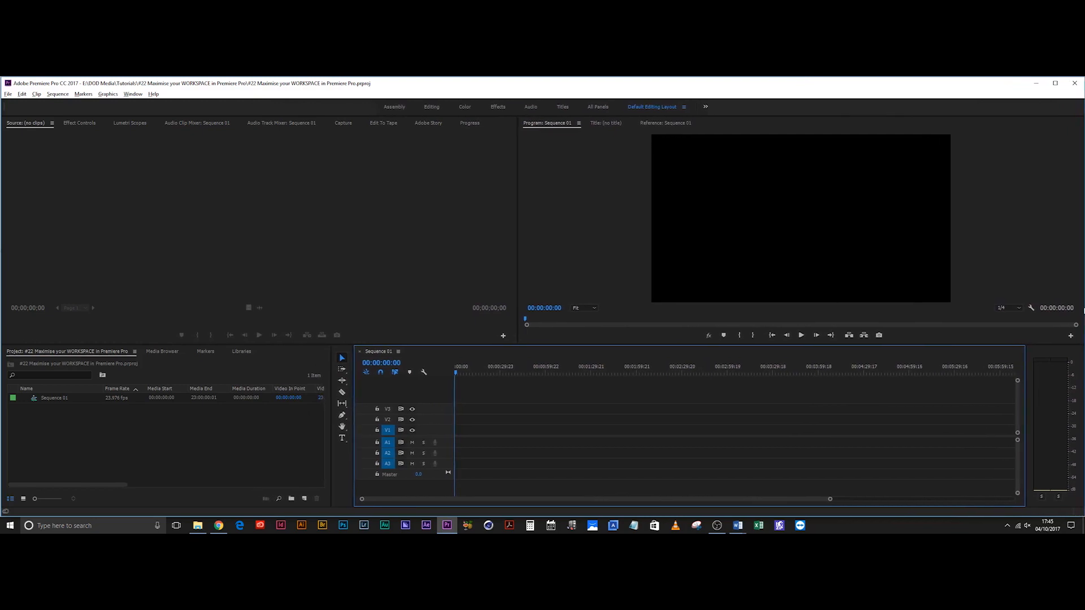
mouse_move(858, 410)
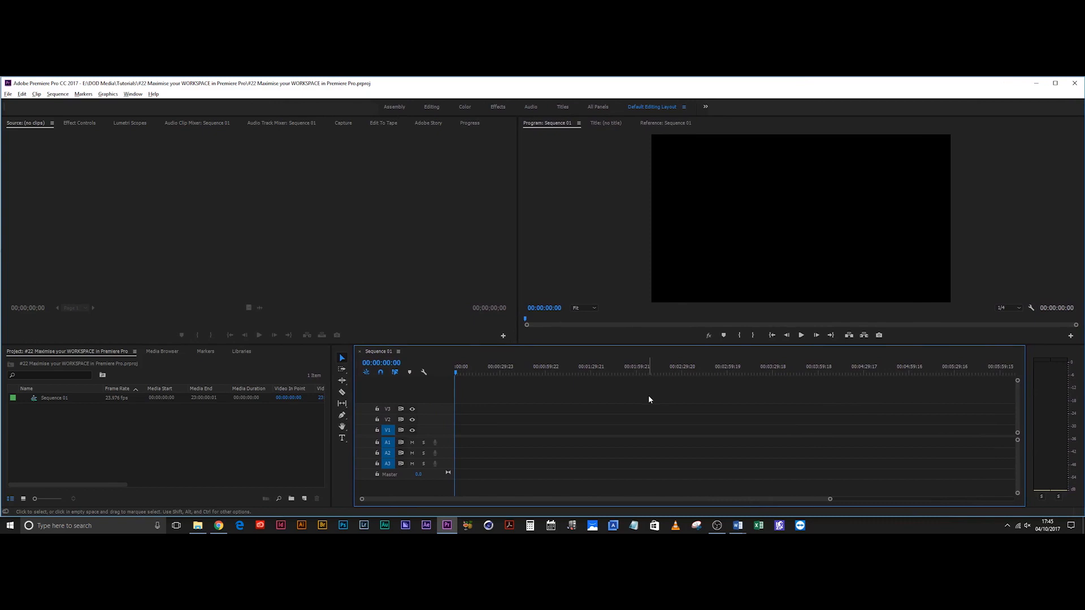
mouse_move(645, 404)
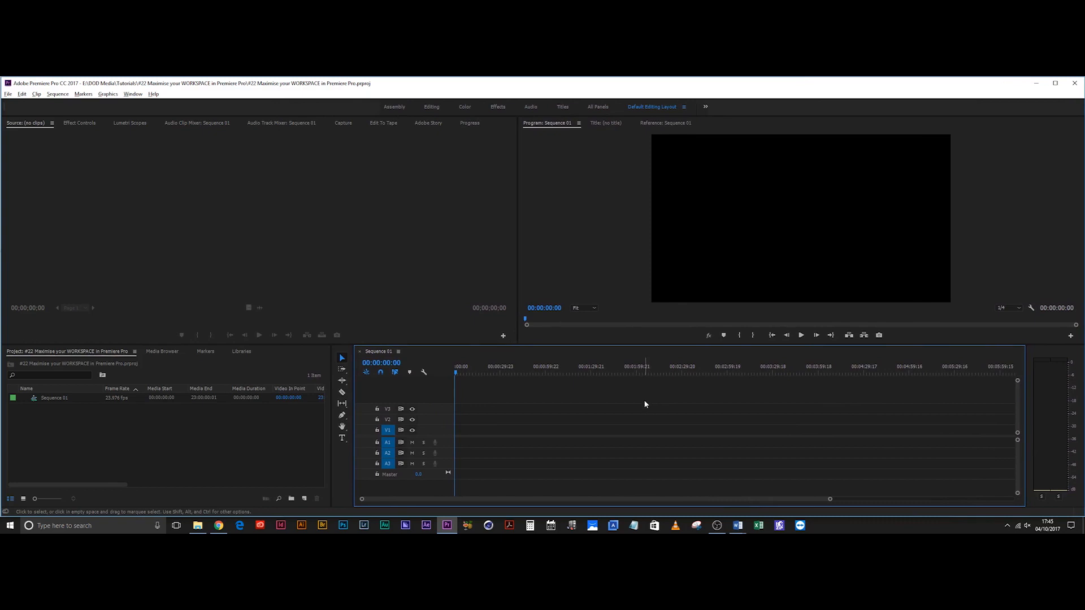
mouse_move(548, 448)
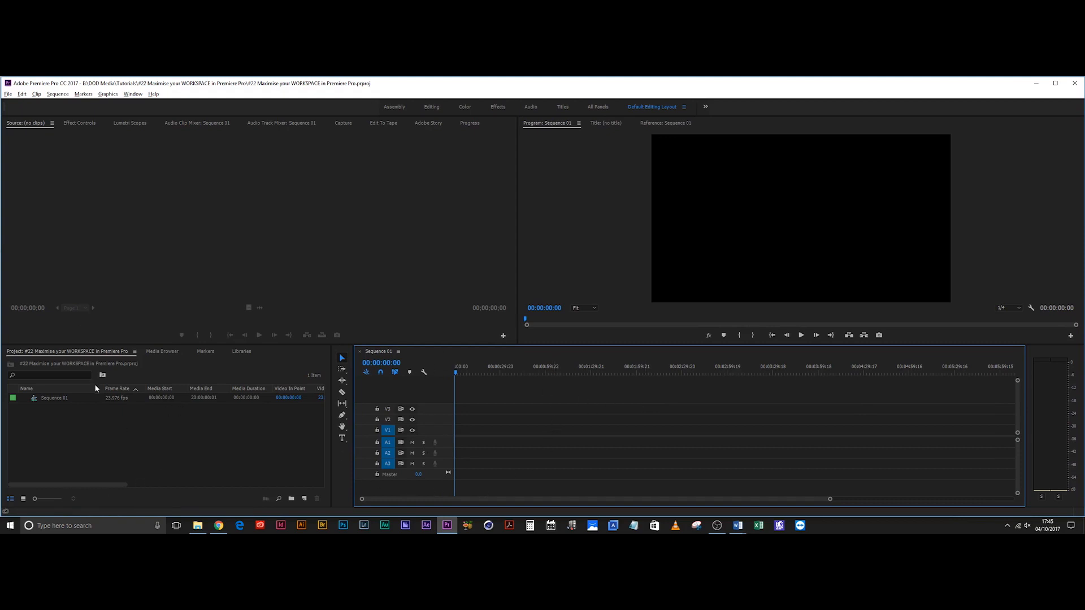
mouse_move(69, 110)
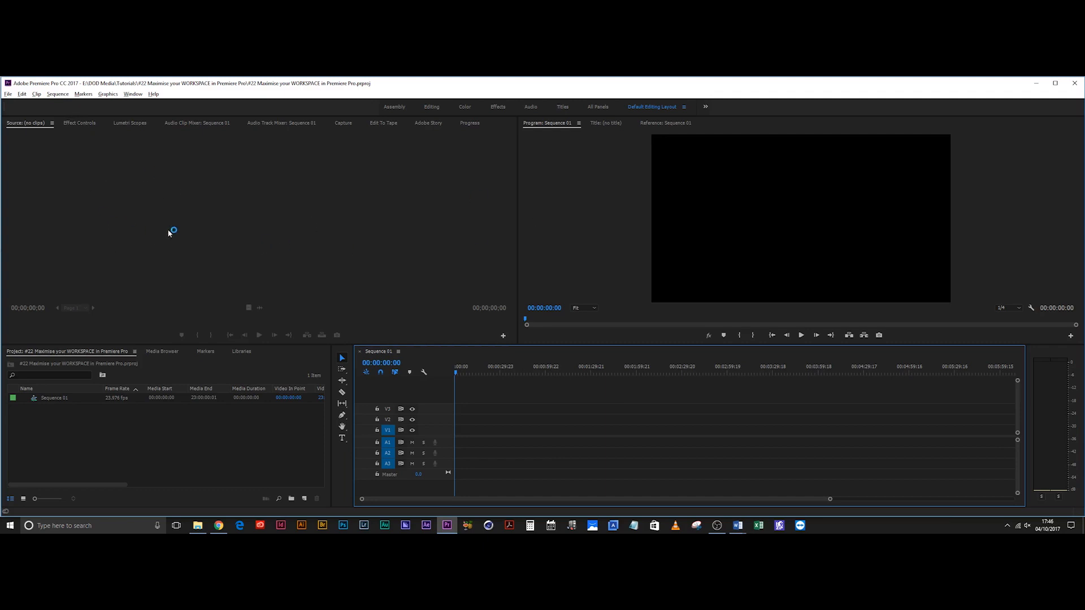
mouse_move(587, 207)
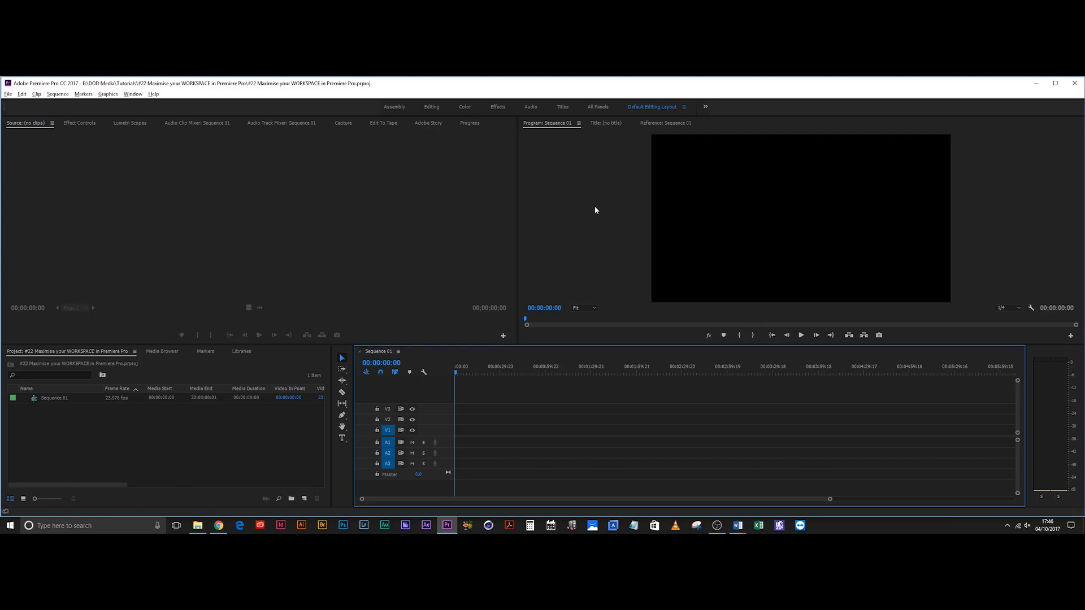
mouse_move(509, 270)
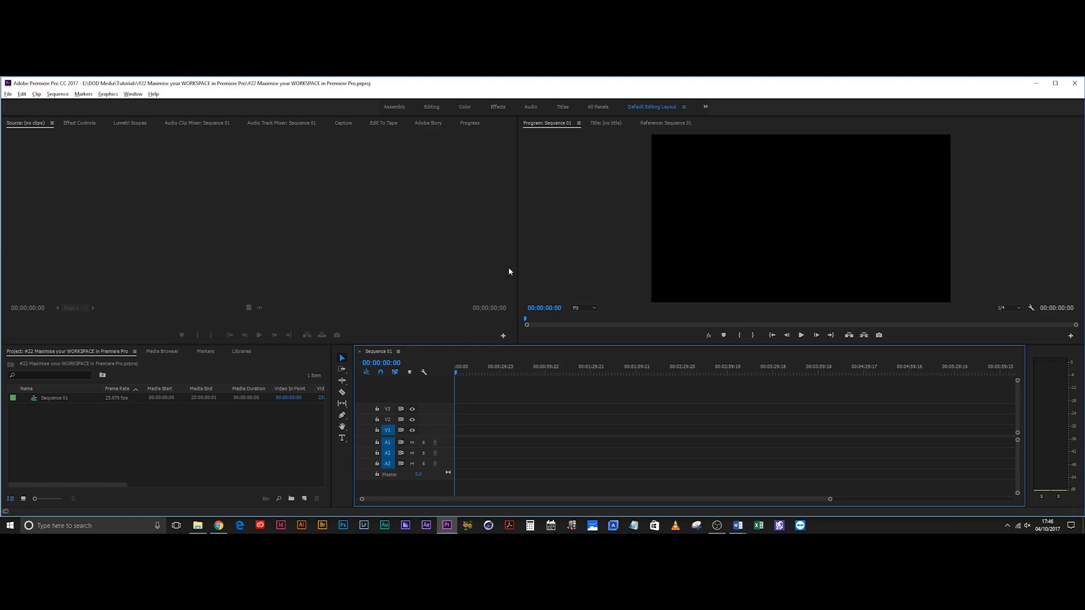
mouse_move(681, 254)
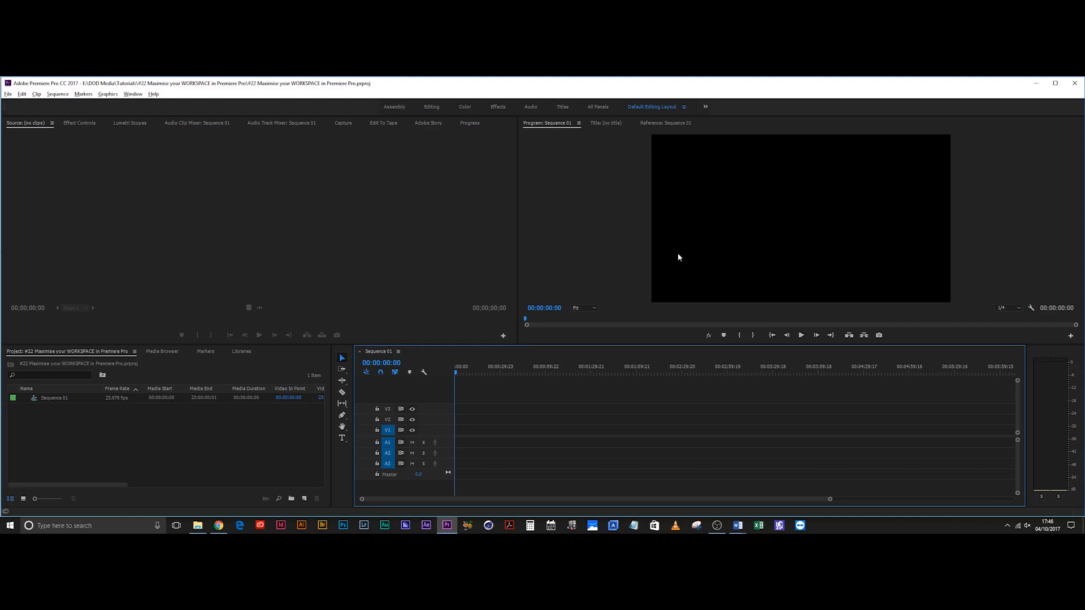
mouse_move(1051, 234)
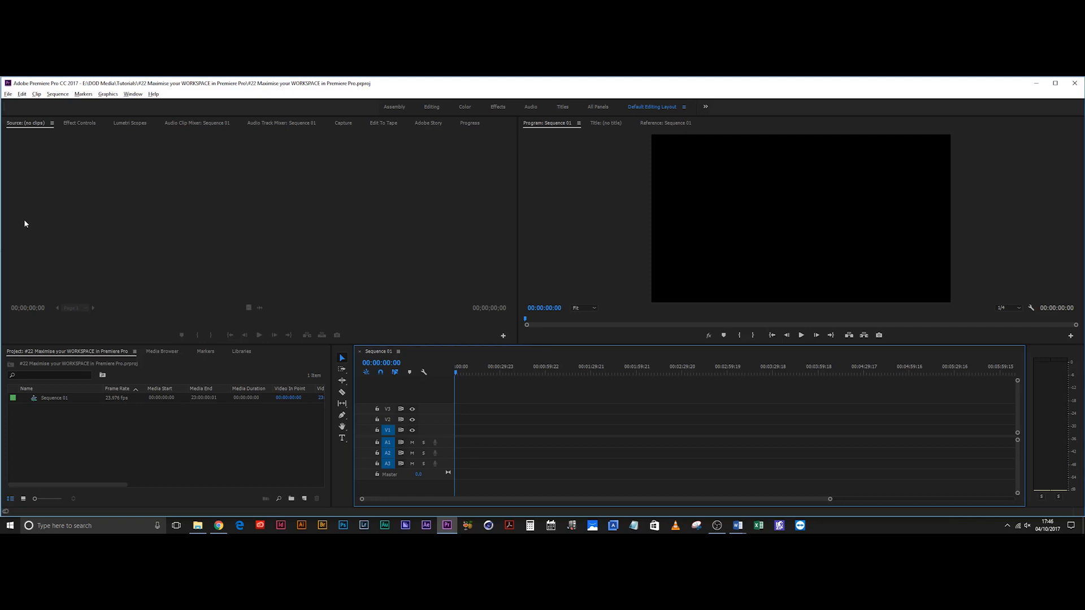
mouse_move(551, 259)
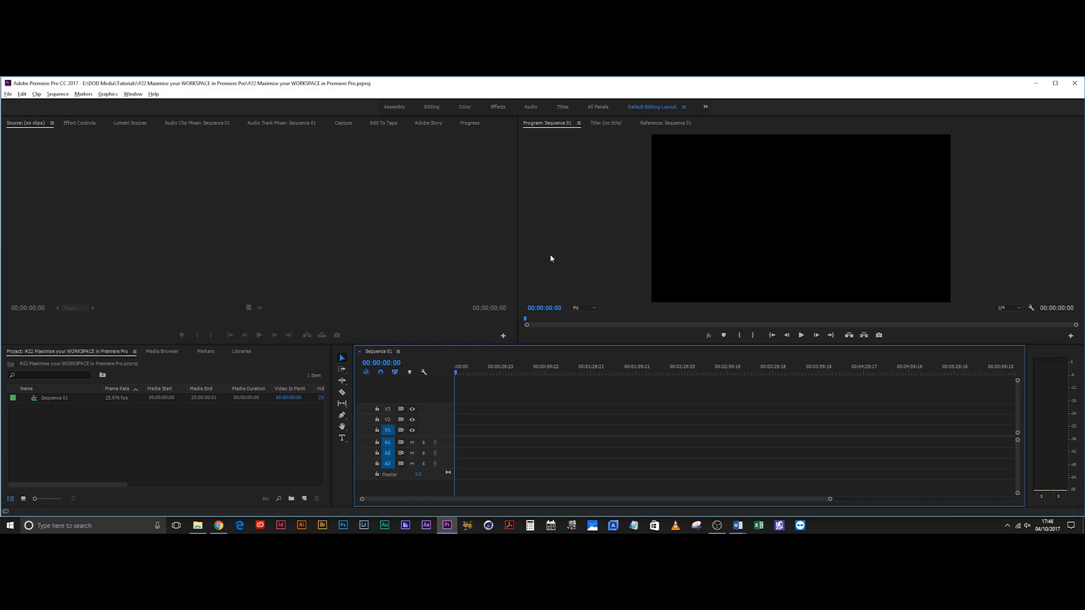
mouse_move(603, 244)
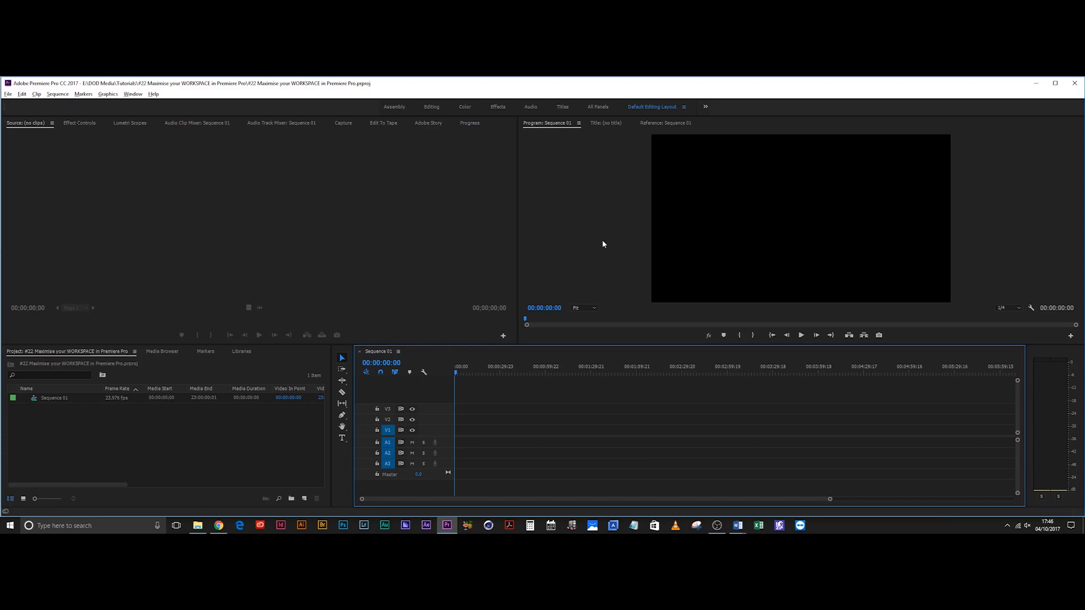
mouse_move(601, 249)
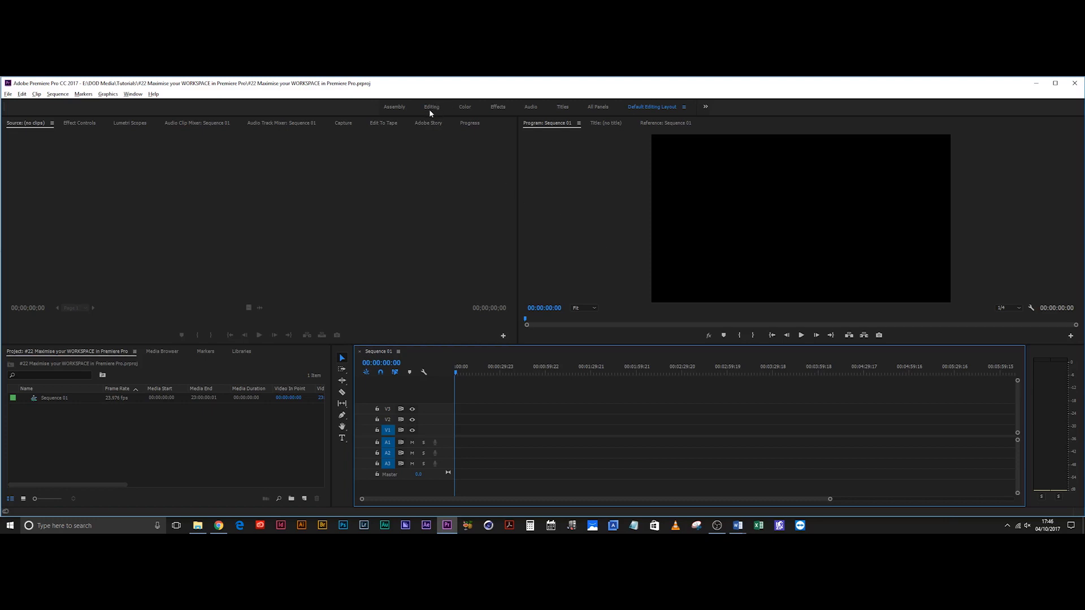
mouse_move(451, 110)
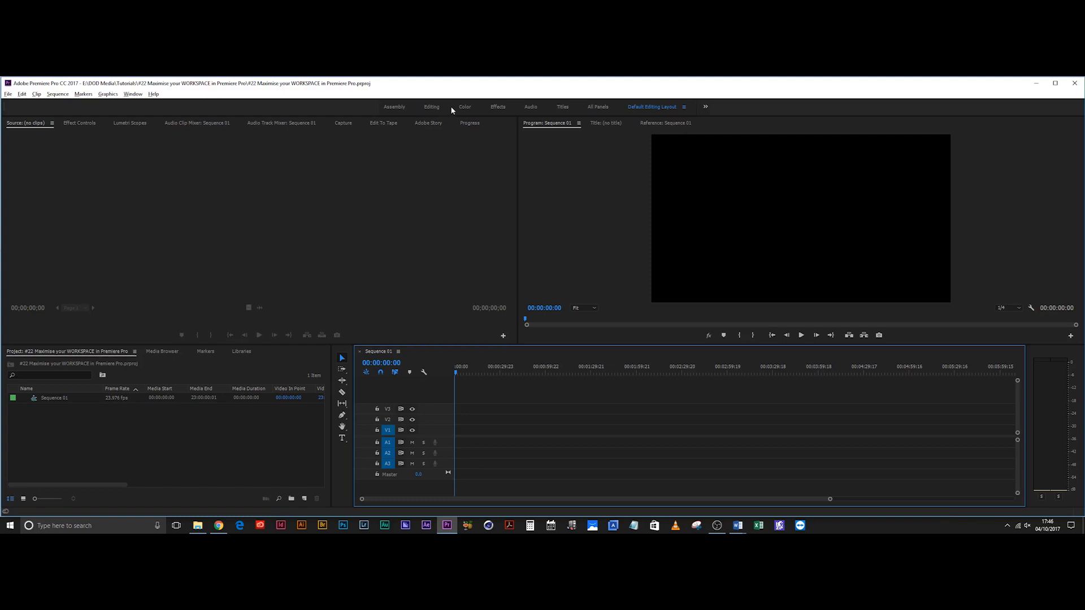
mouse_move(460, 110)
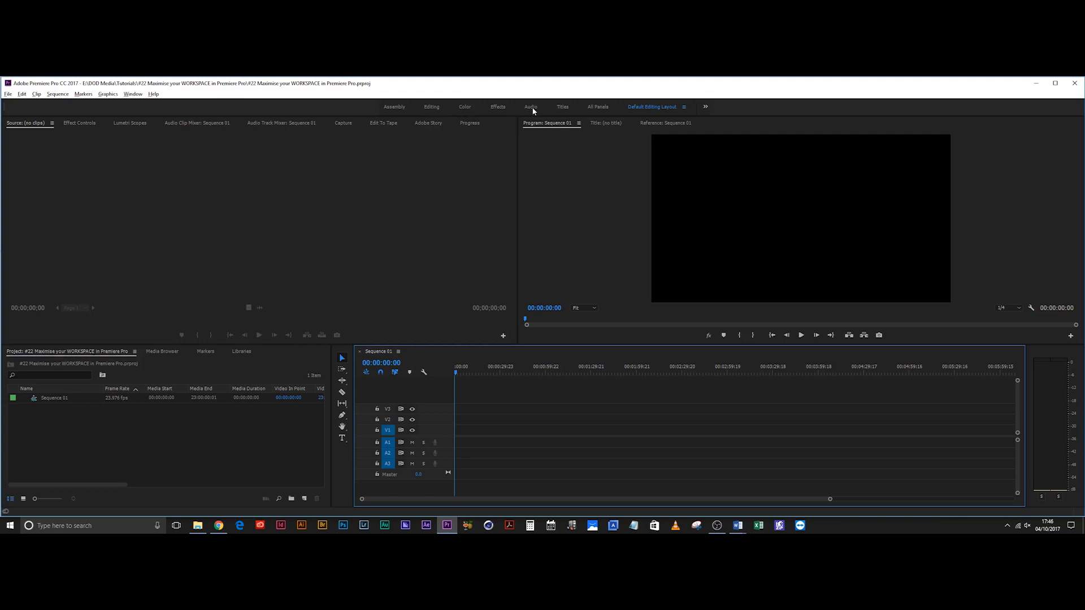
mouse_move(434, 111)
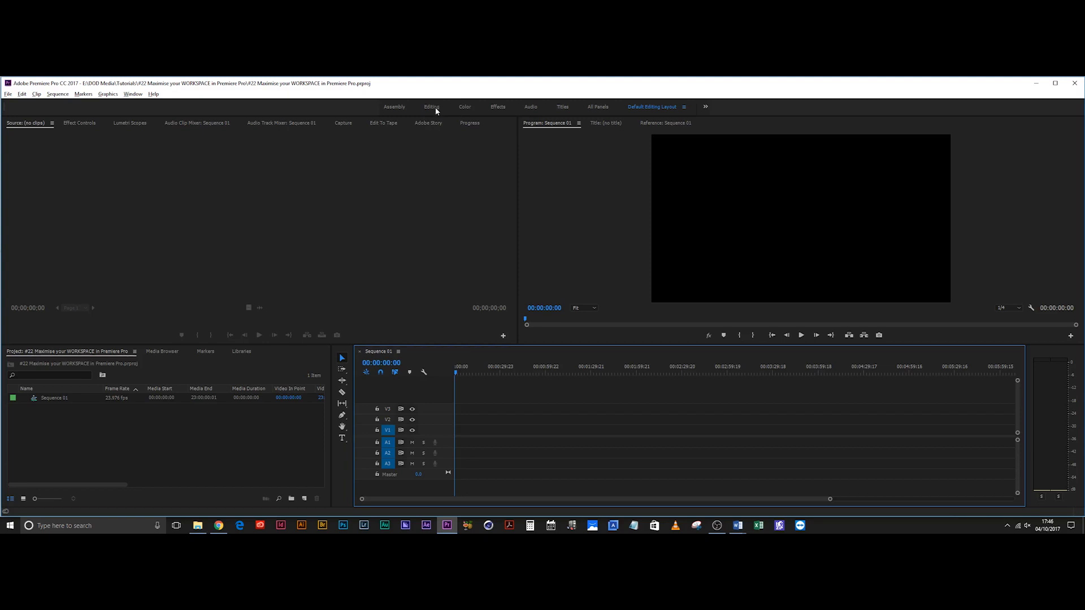
mouse_move(417, 180)
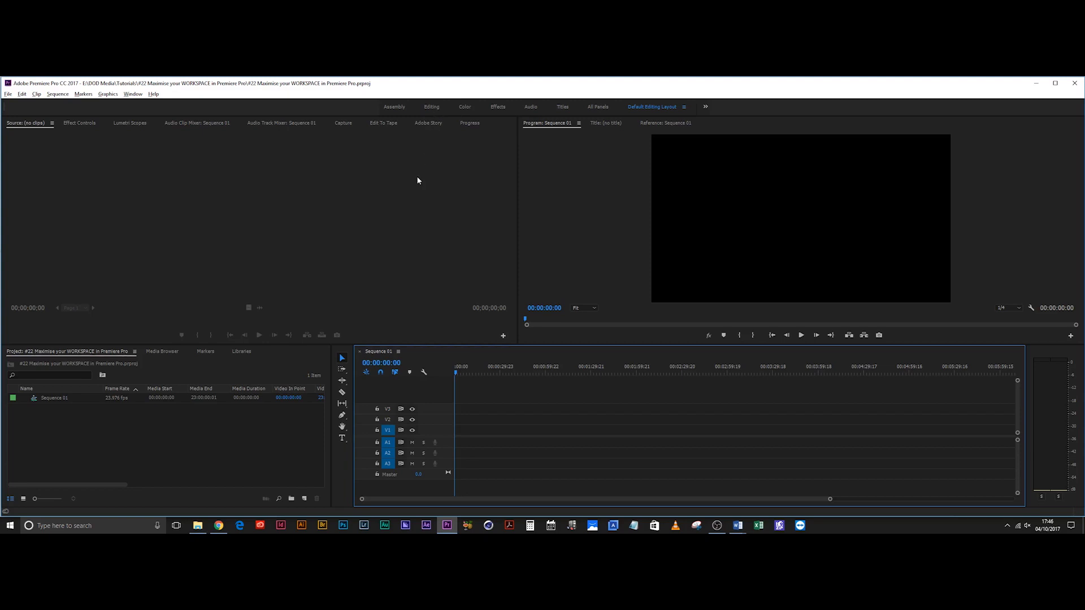
mouse_move(312, 355)
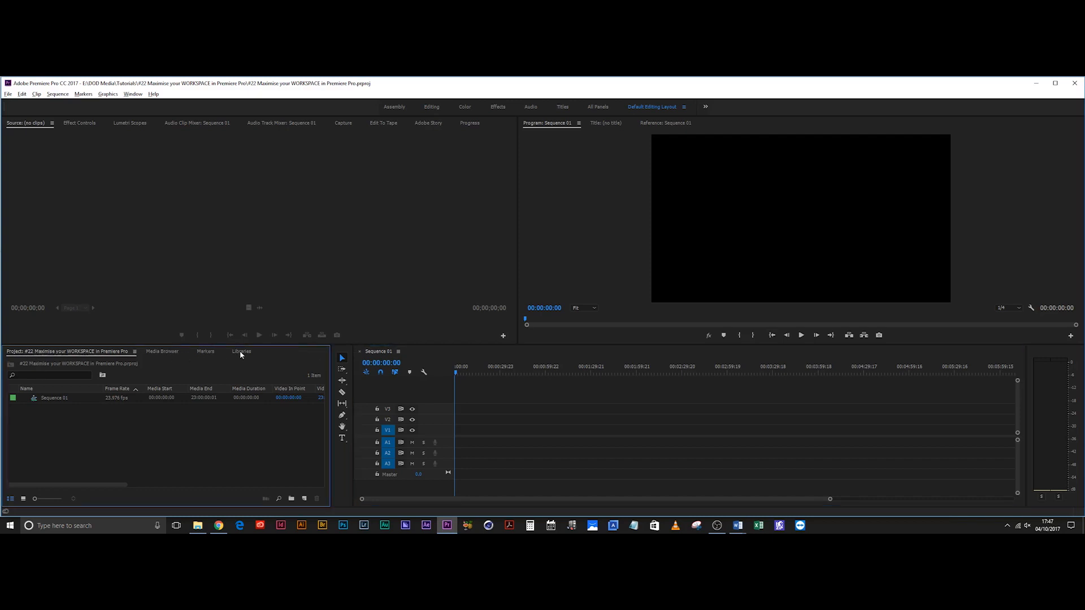
mouse_move(293, 360)
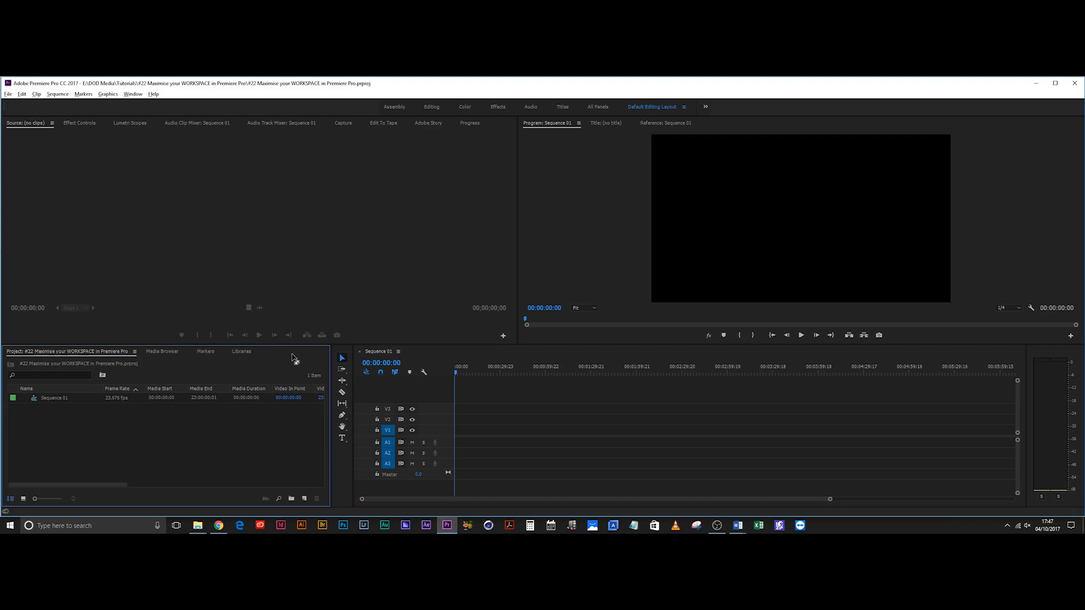
mouse_move(312, 358)
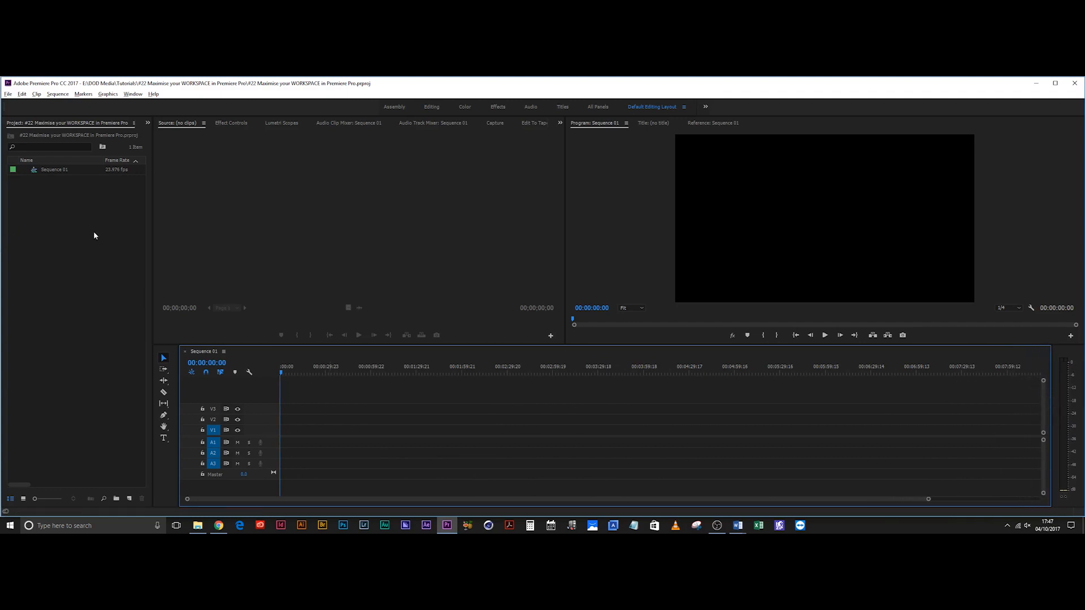
mouse_move(639, 345)
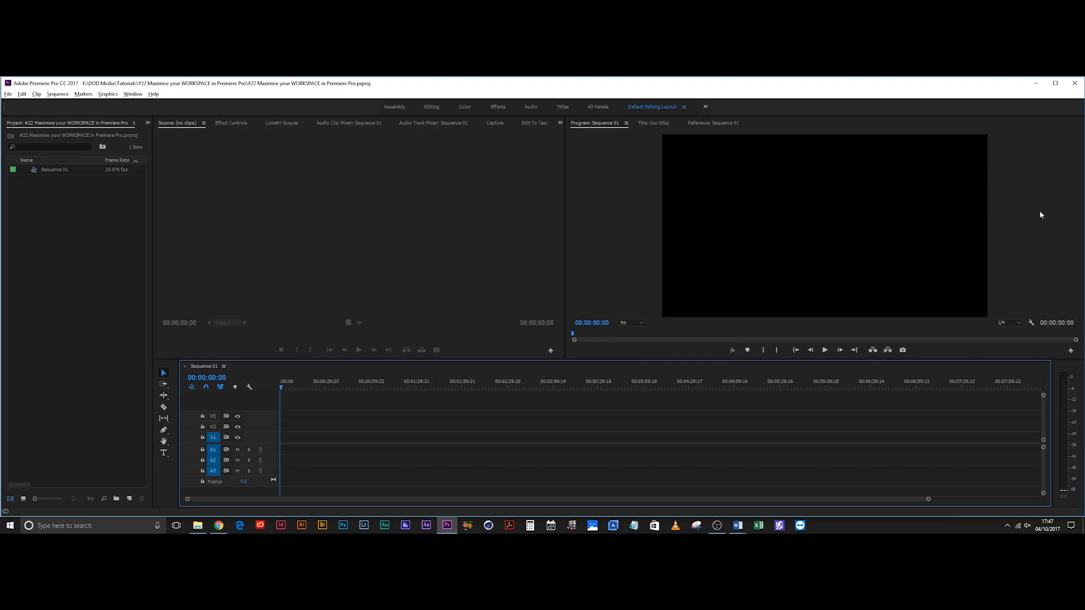
mouse_move(610, 219)
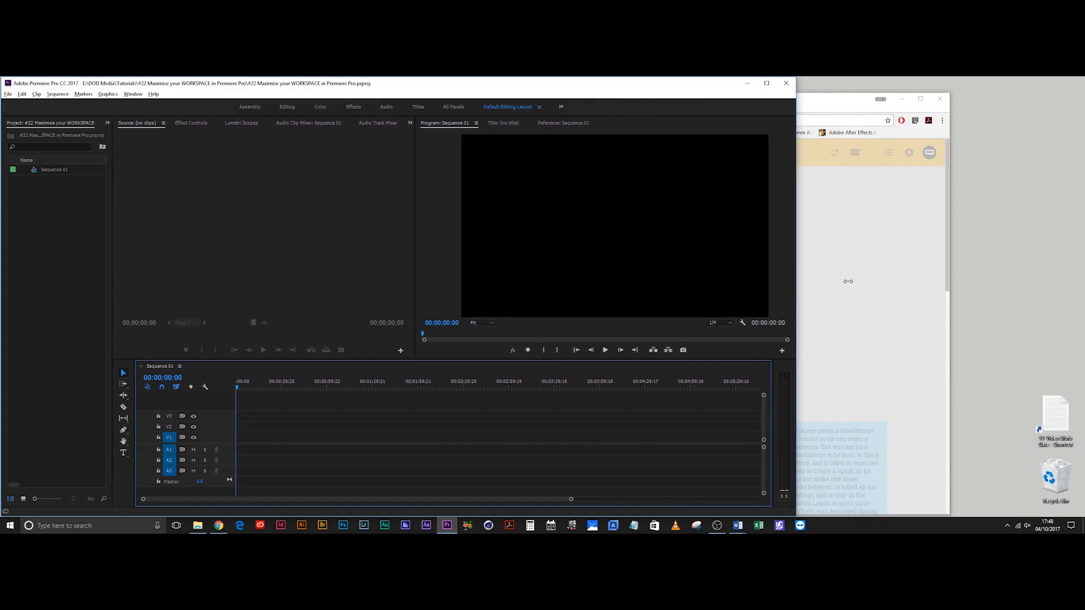
left_click(767, 83)
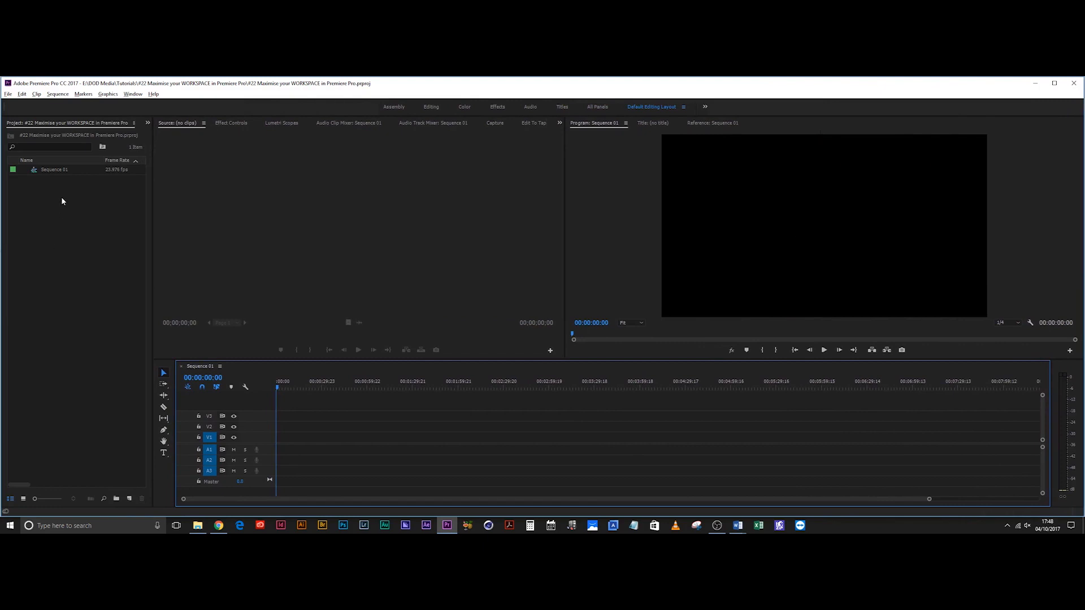
mouse_move(68, 407)
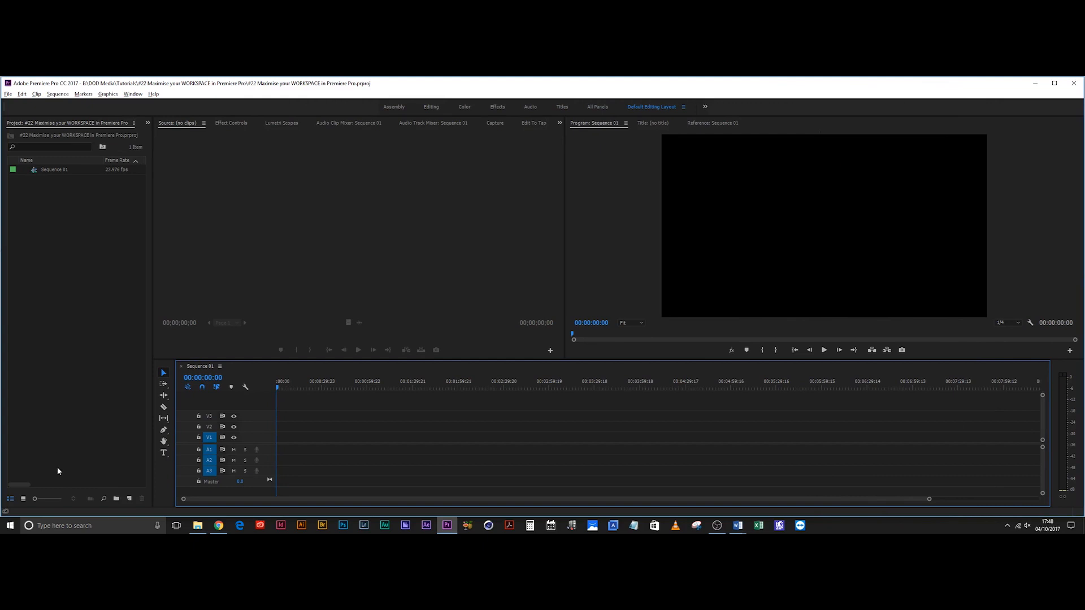
mouse_move(135, 448)
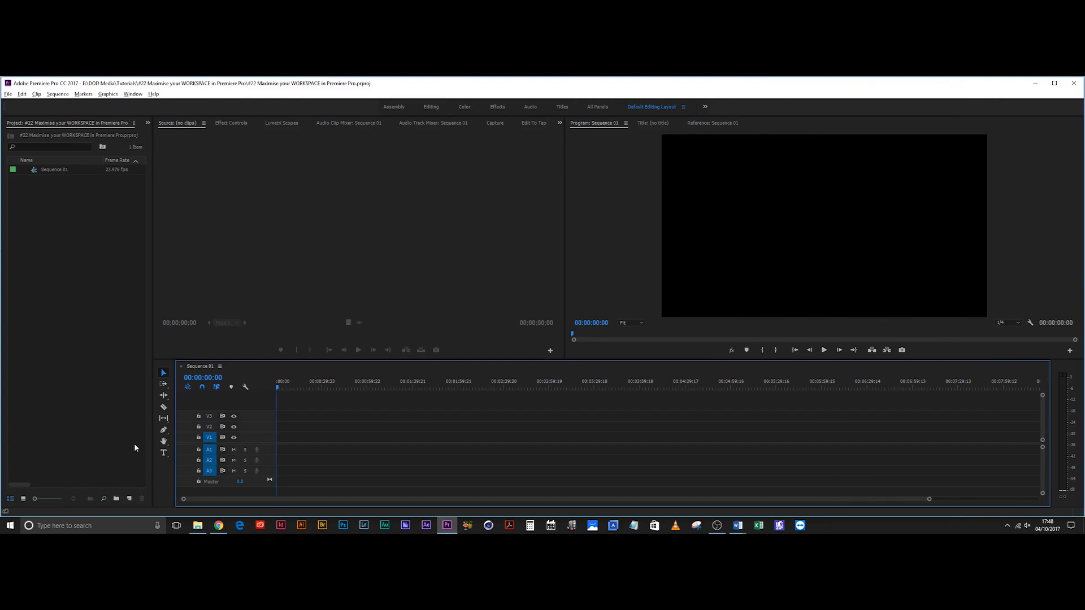
mouse_move(74, 460)
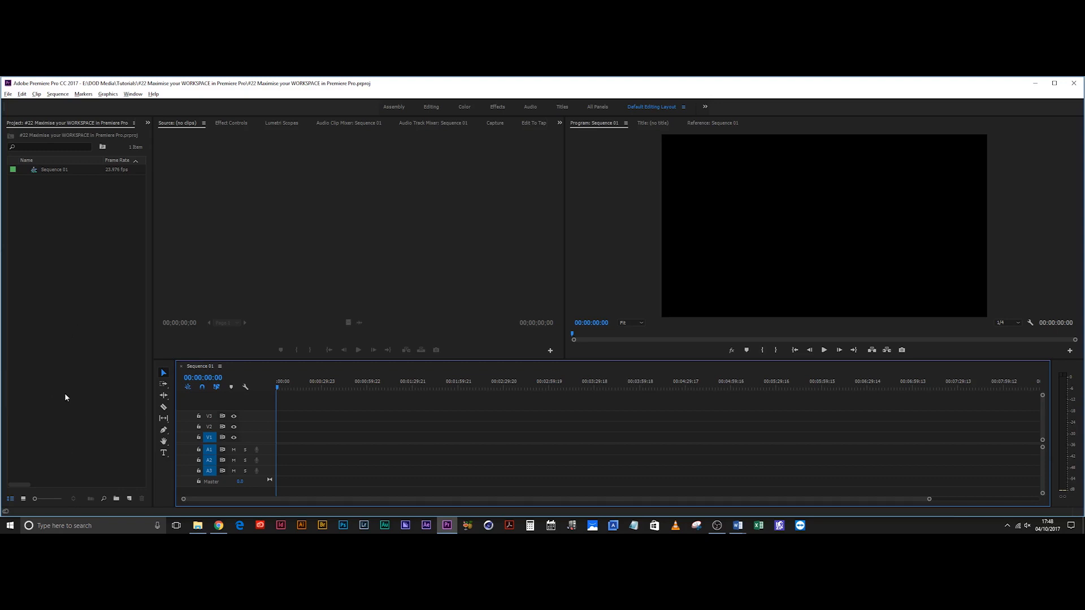
mouse_move(71, 380)
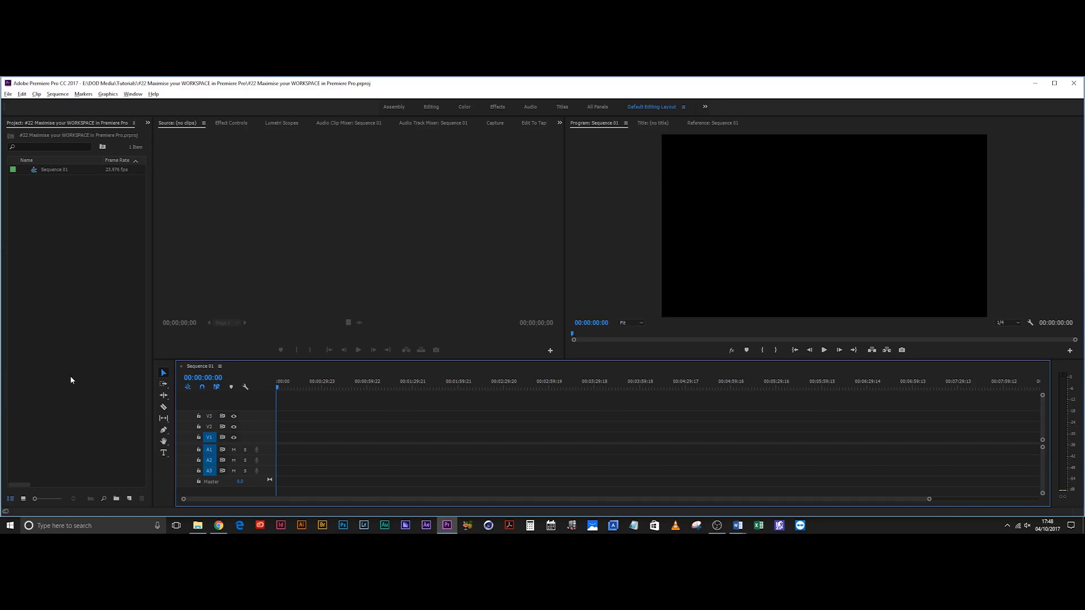
mouse_move(68, 379)
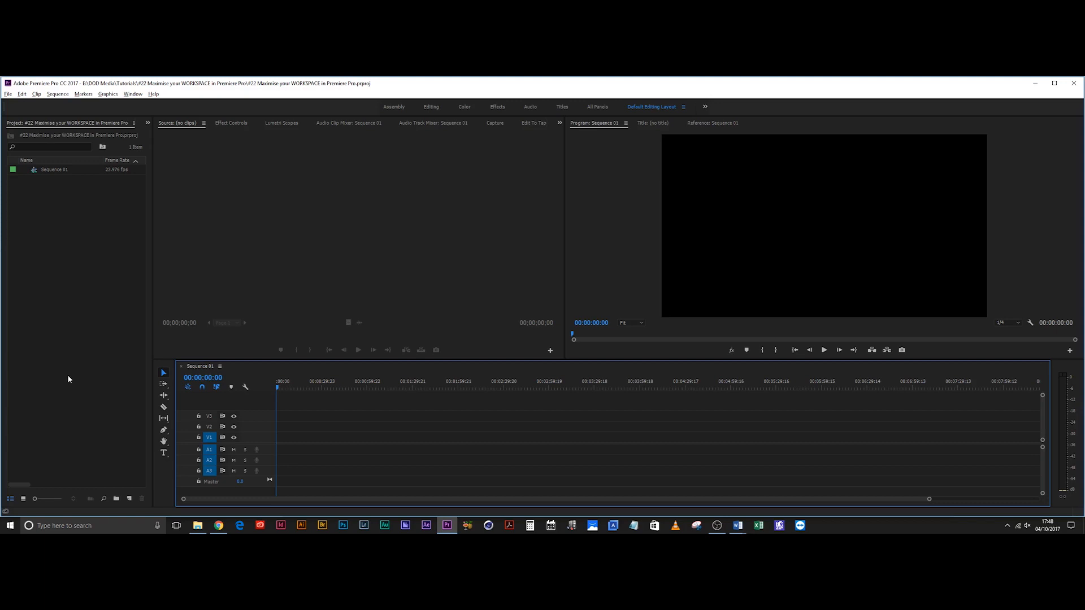
mouse_move(417, 148)
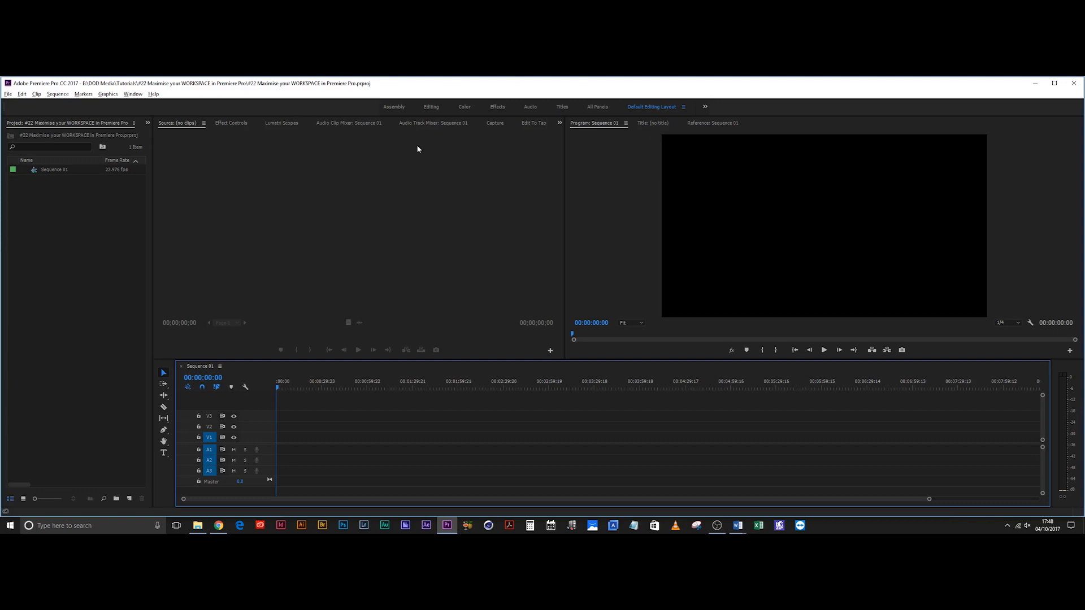
mouse_move(651, 116)
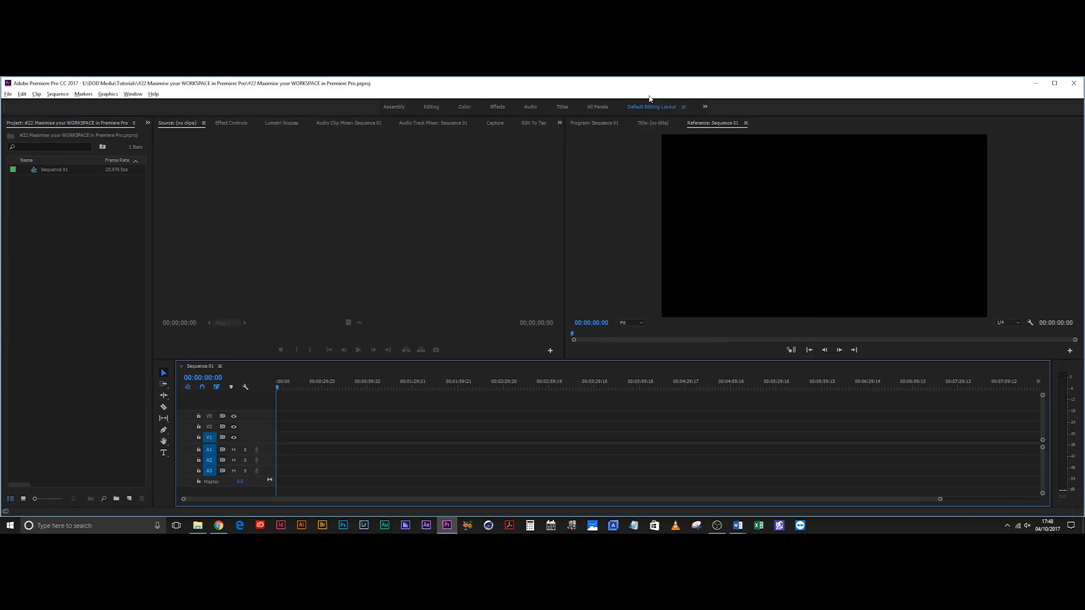
Step: Open the Default Editing Layout workspace options to save the rearranged layout
left_click(683, 107)
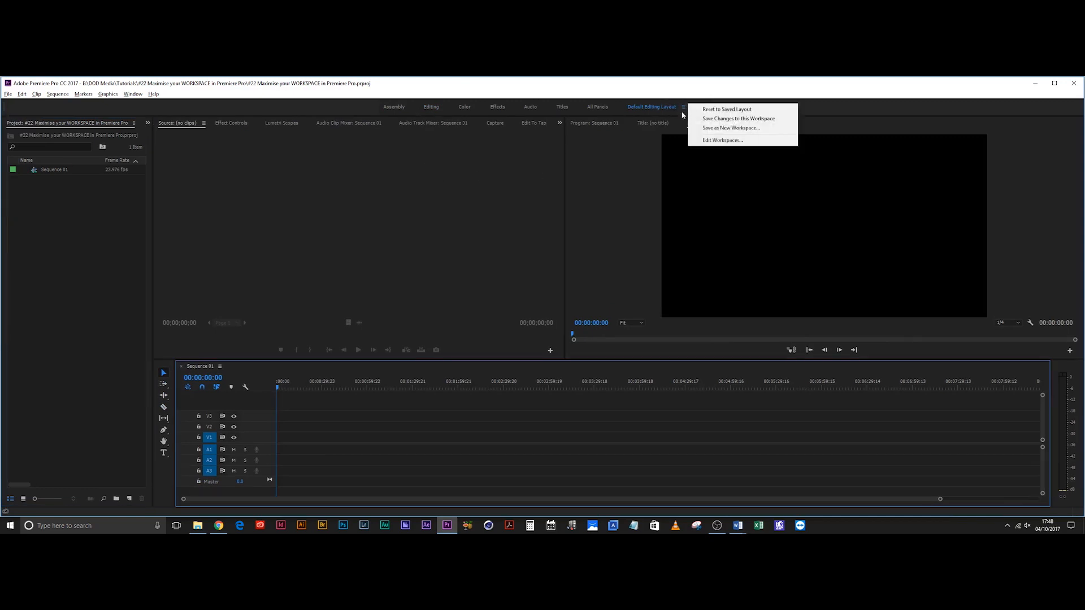
mouse_move(725, 109)
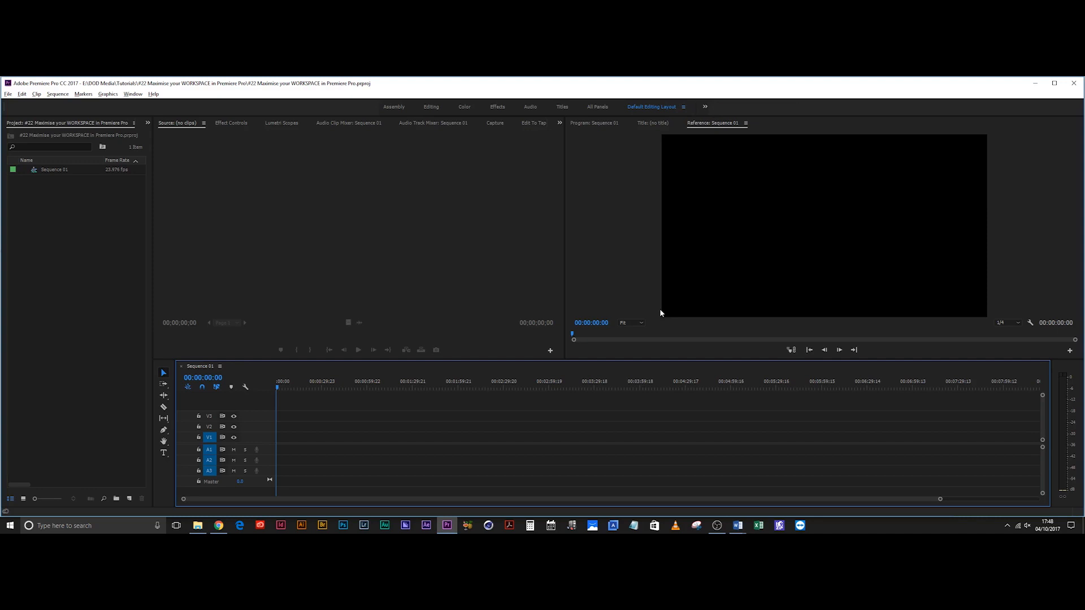
mouse_move(650, 448)
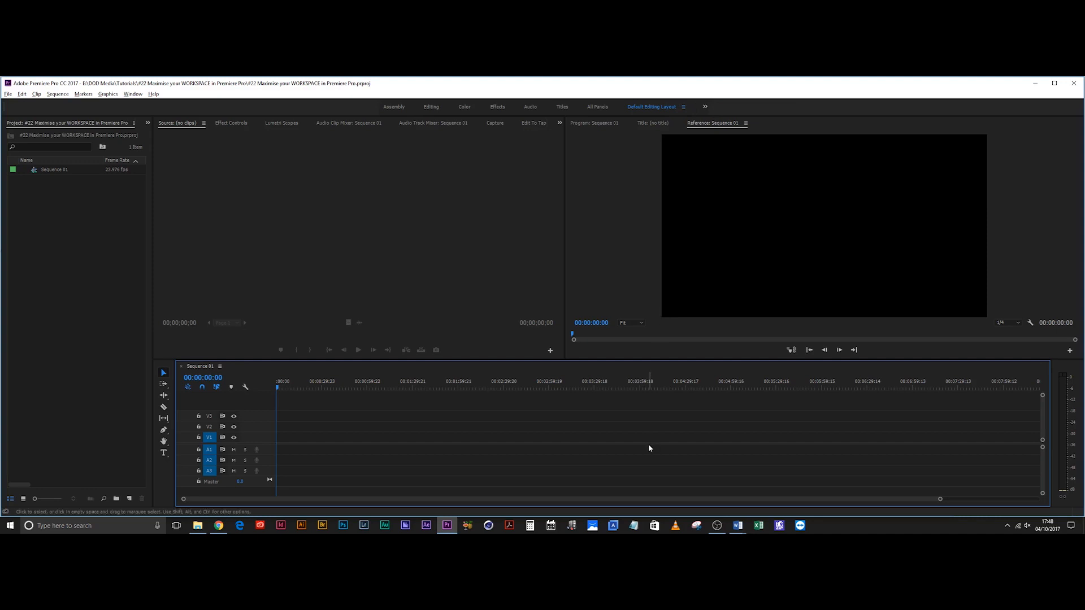